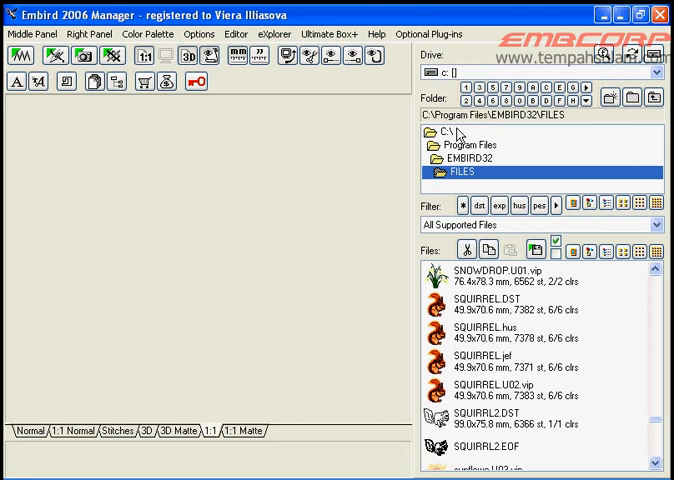
pyautogui.moveTo(440, 257)
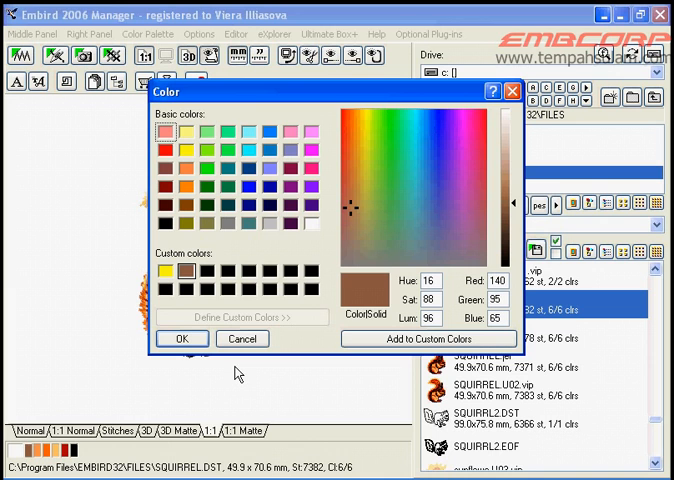
pyautogui.moveTo(208, 138)
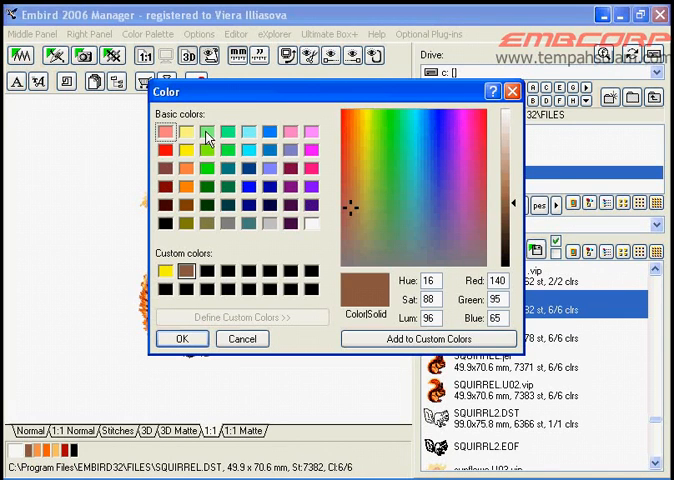
# Choose a bright red (Red 236, Green 22, Blue 34) as the thread colour and confirm it.
pyautogui.click(187, 150)
pyautogui.write('22')
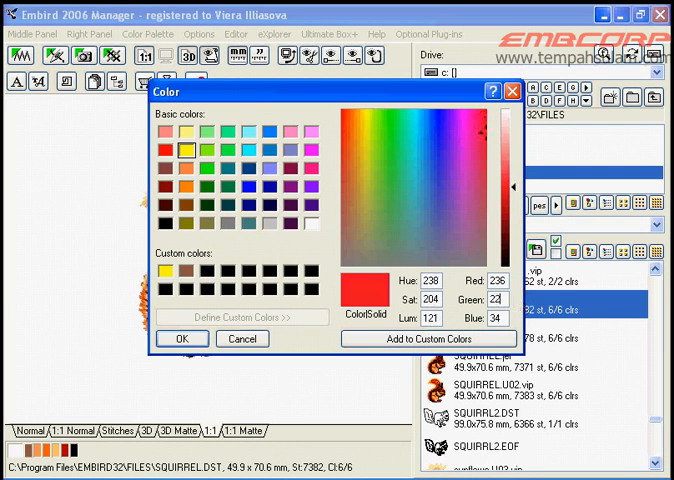
pyautogui.click(362, 133)
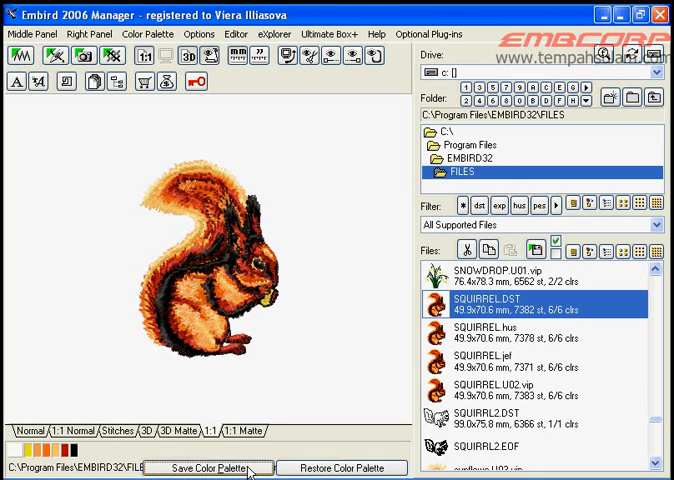
# Save the palette as SQUIRREL.edr in FILES, overwriting the existing file.
pyautogui.click(208, 468)
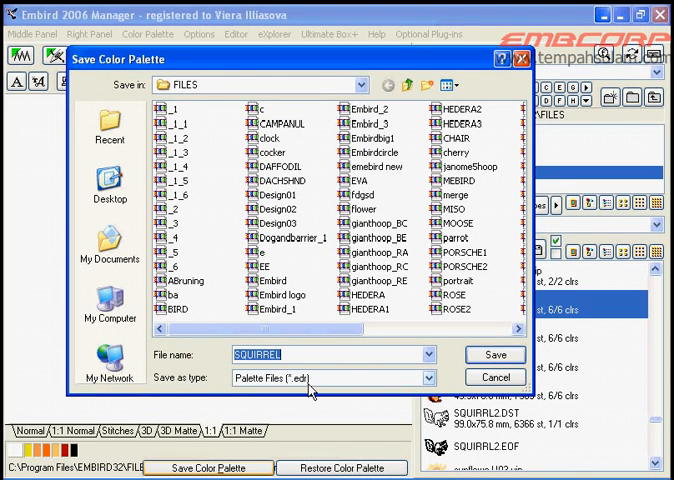
pyautogui.click(495, 355)
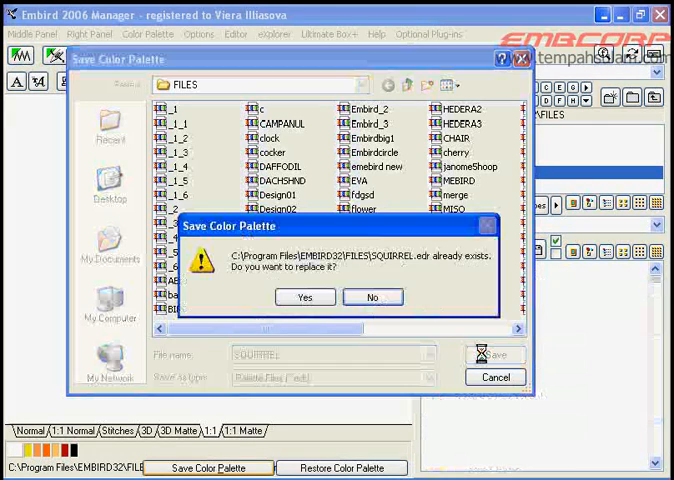
pyautogui.click(305, 296)
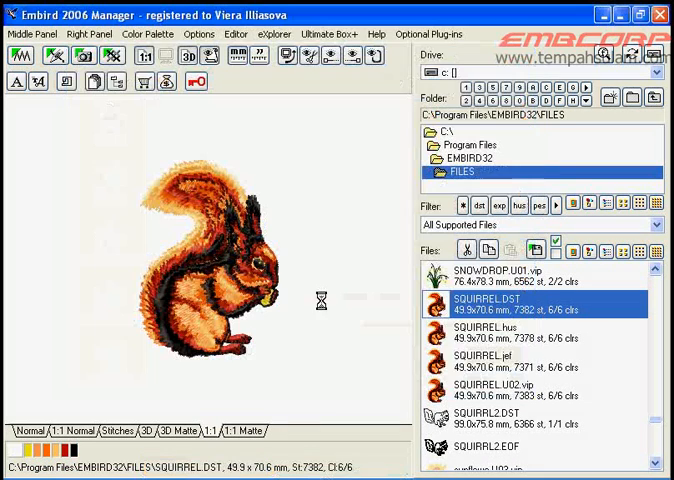
pyautogui.moveTo(330, 305)
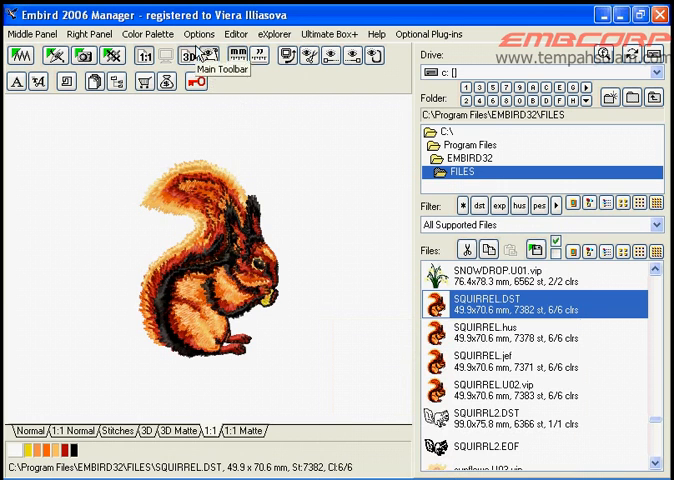
# Open the Options menu to view settings such as palette file support.
pyautogui.click(205, 33)
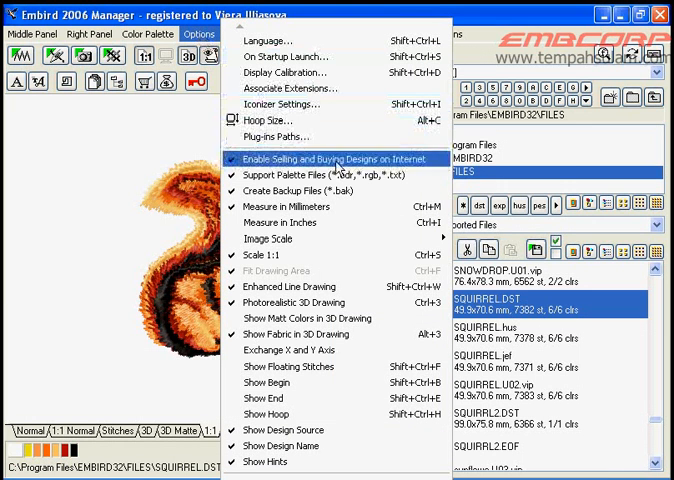